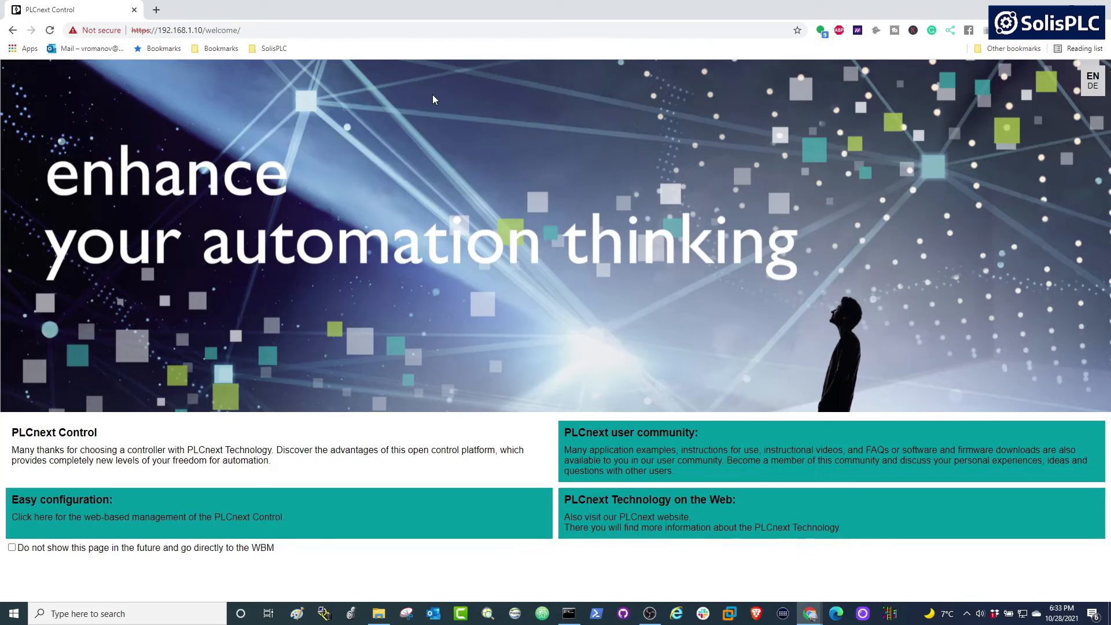
mouse_move(423, 105)
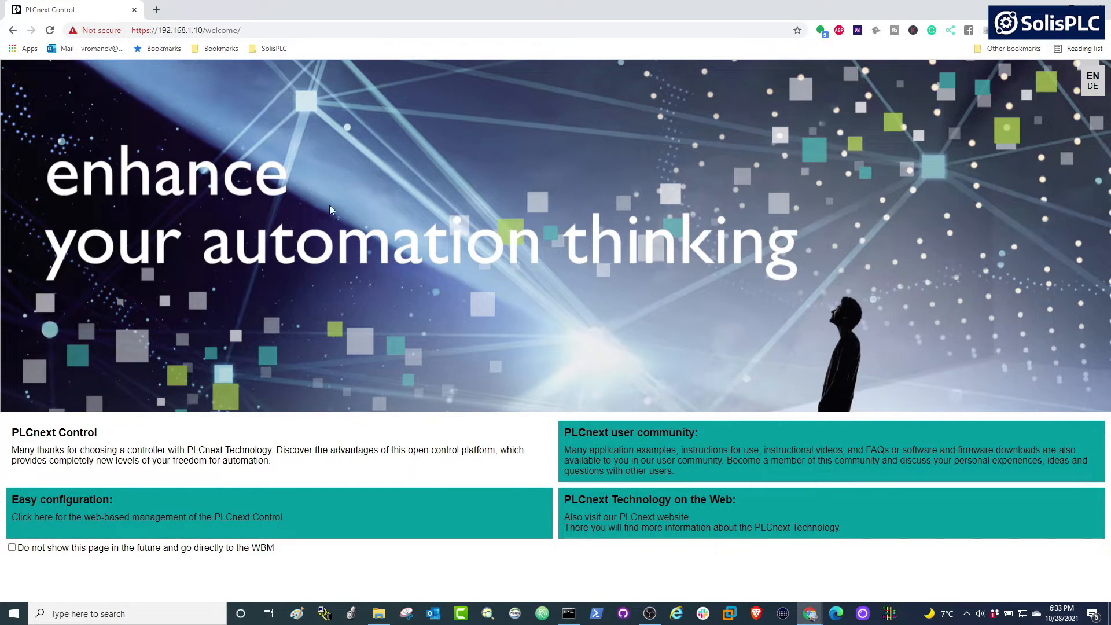
mouse_move(231, 112)
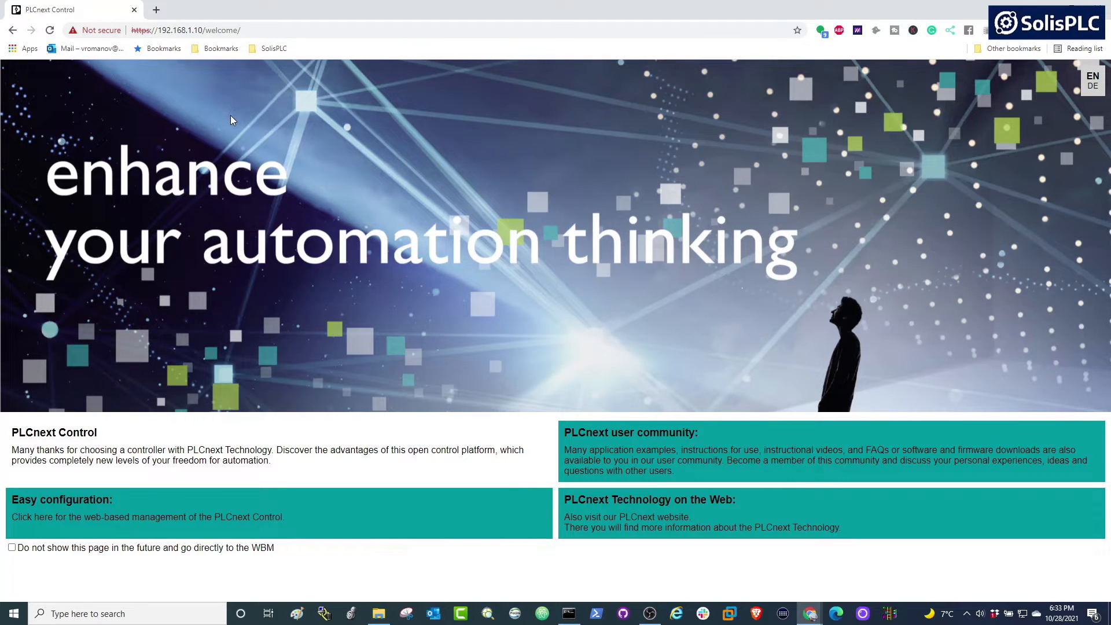
Go to the controller's web-based management page from the PLCnext welcome page.
left_click(180, 30)
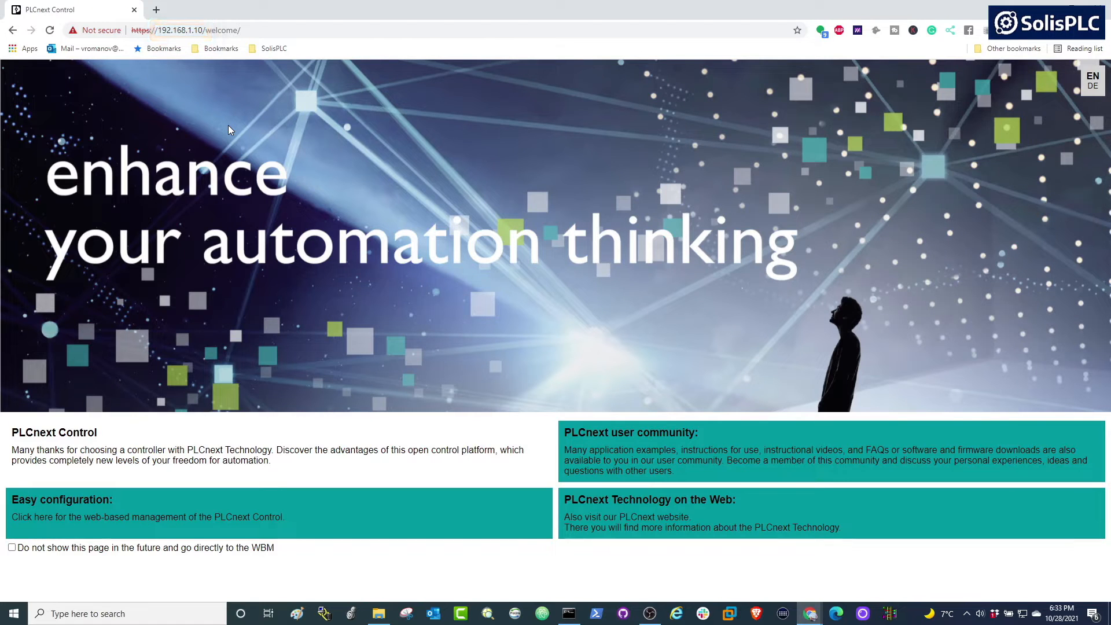
mouse_move(128, 448)
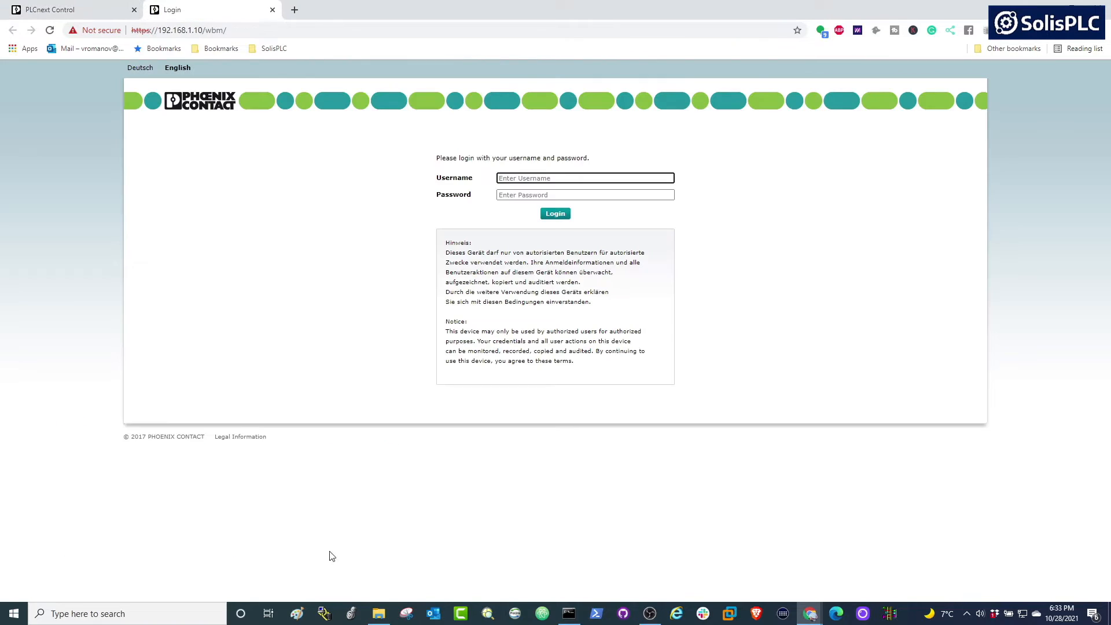
mouse_move(415, 437)
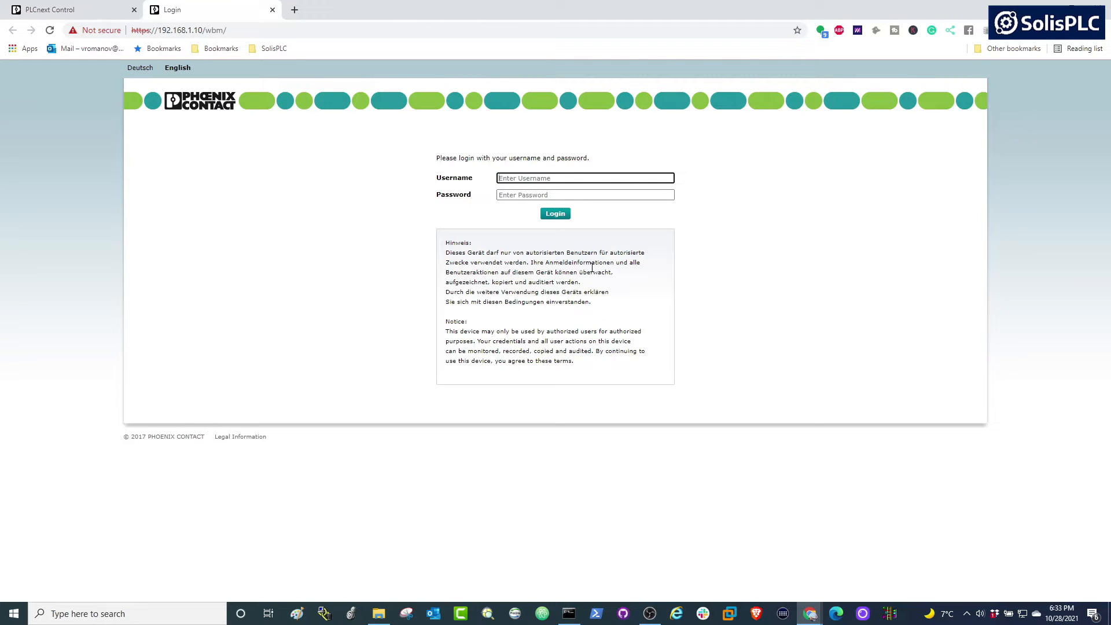
Log in to WBM as admin with the device password, reaching the AXC F 2152 home page.
type("admin")
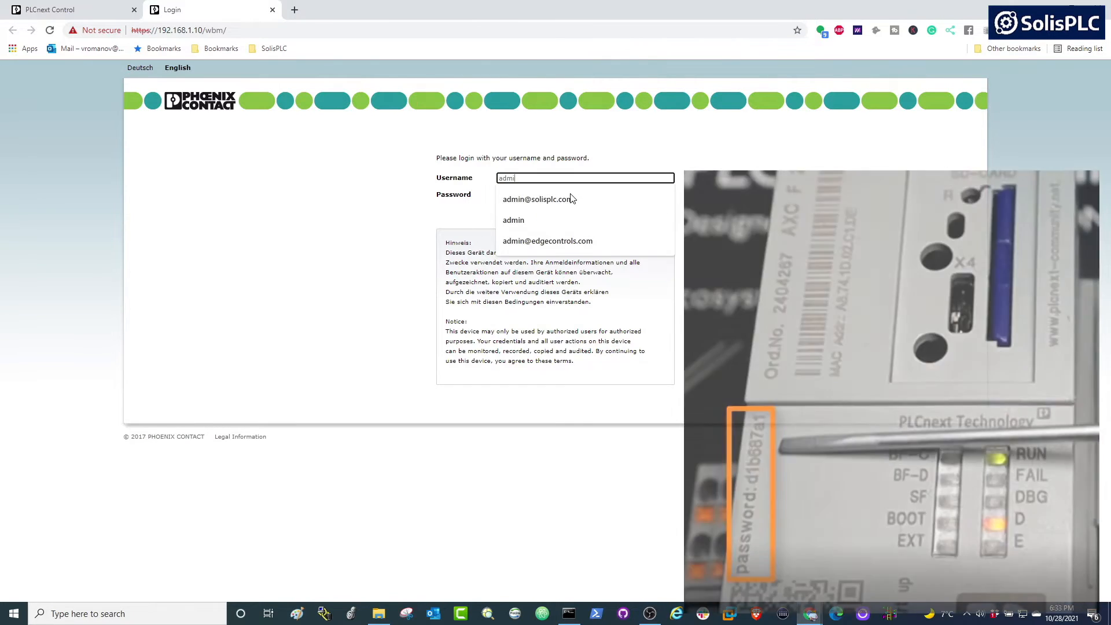
left_click(513, 220)
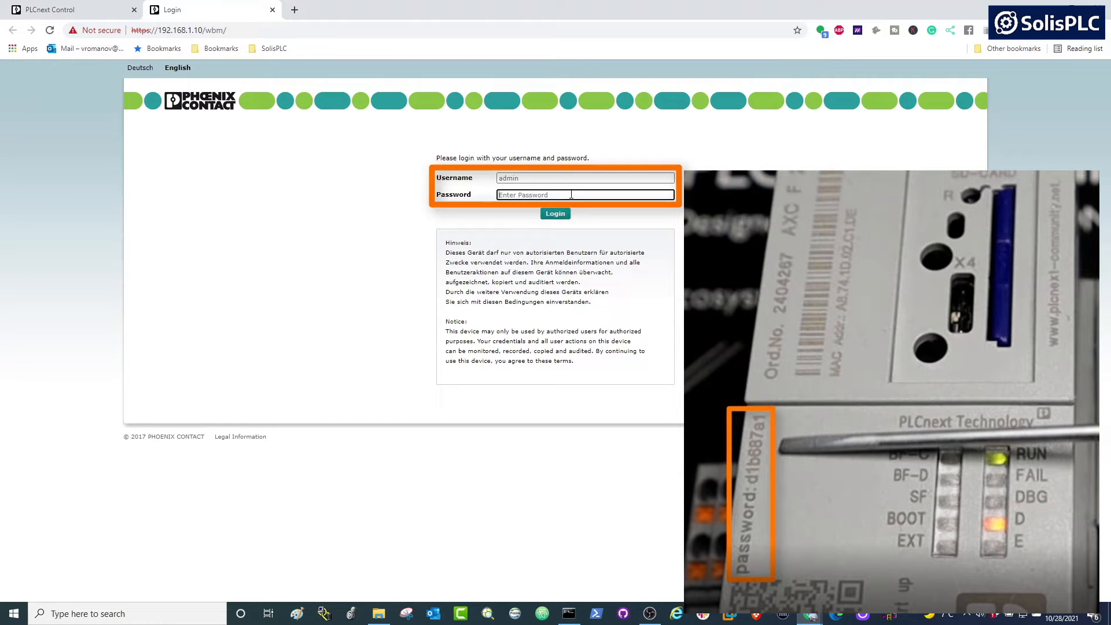
mouse_move(627, 239)
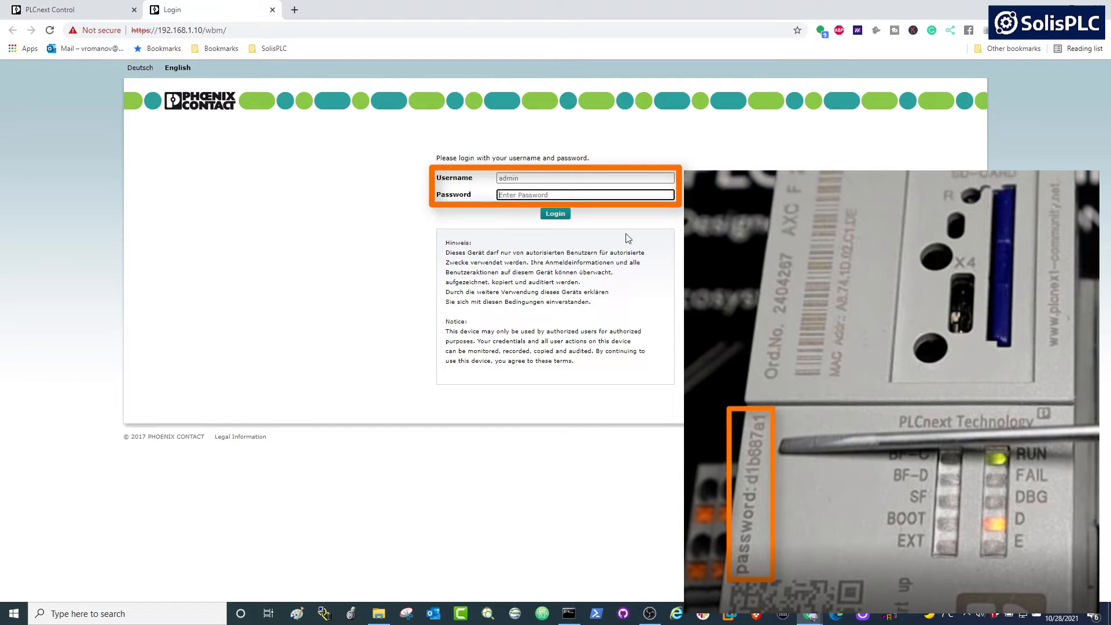
left_click(554, 213)
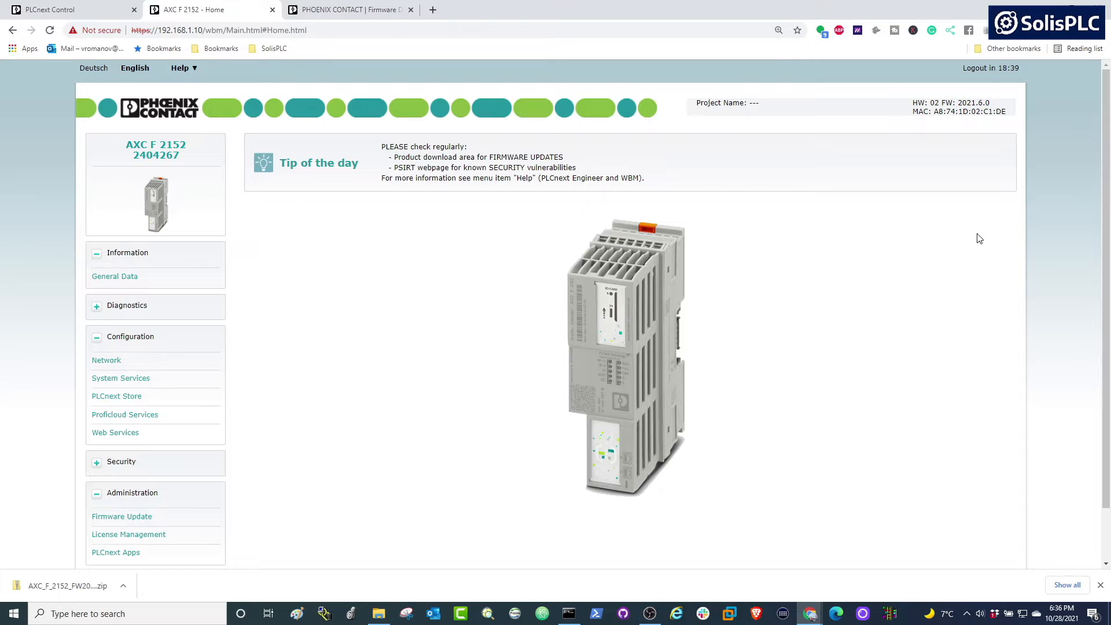
mouse_move(987, 132)
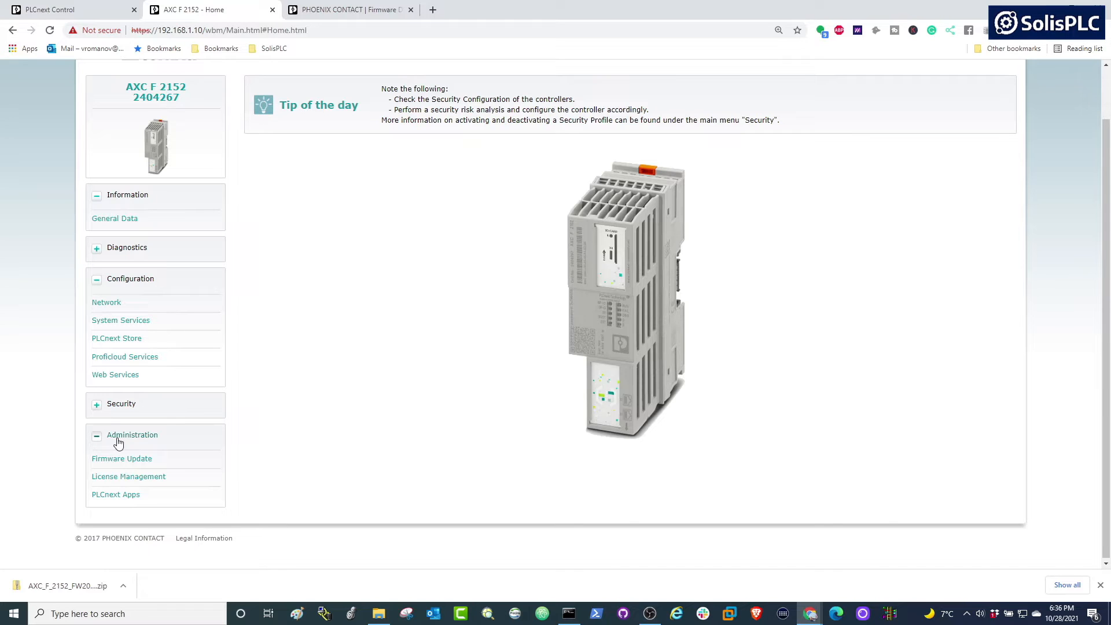
Bring up the Firmware Update page under Administration, then move to the Phoenix Contact download site.
left_click(122, 458)
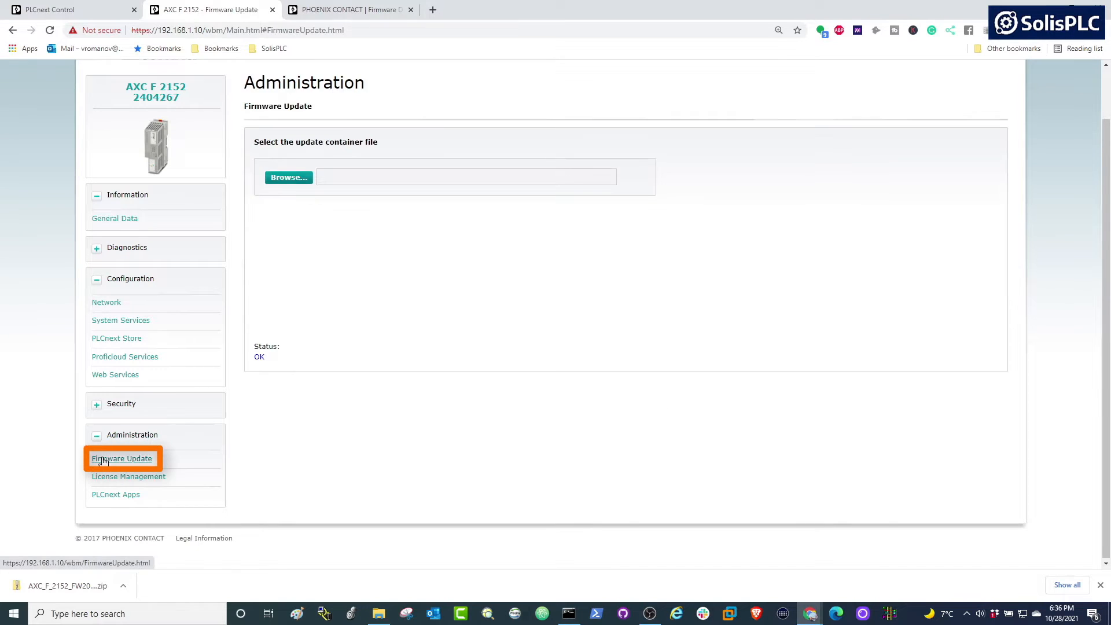
left_click(121, 458)
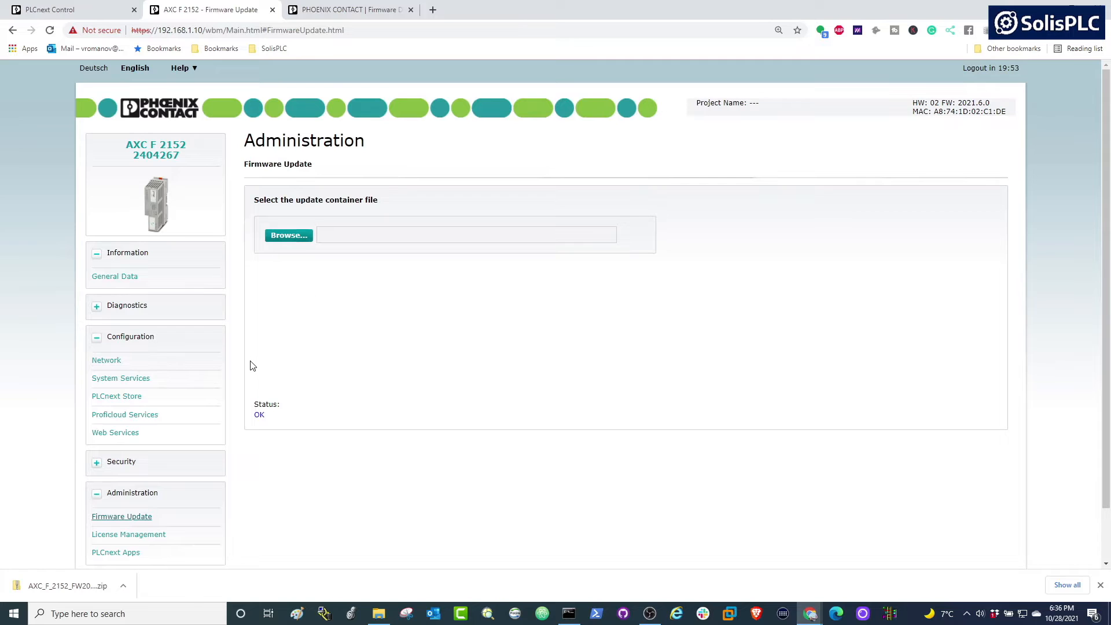
mouse_move(320, 349)
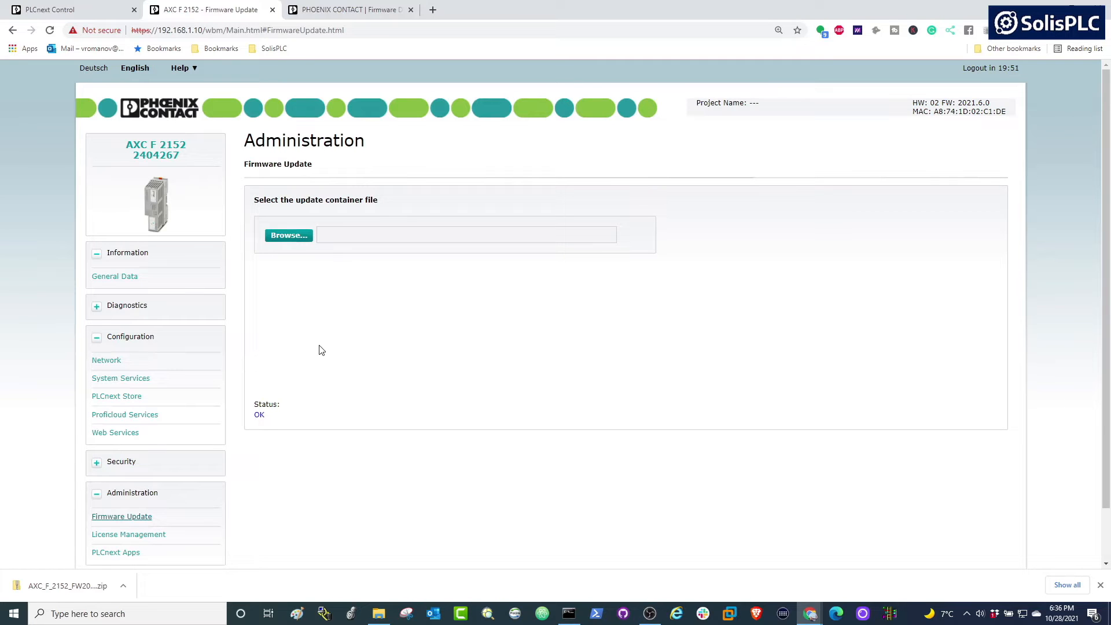
left_click(348, 10)
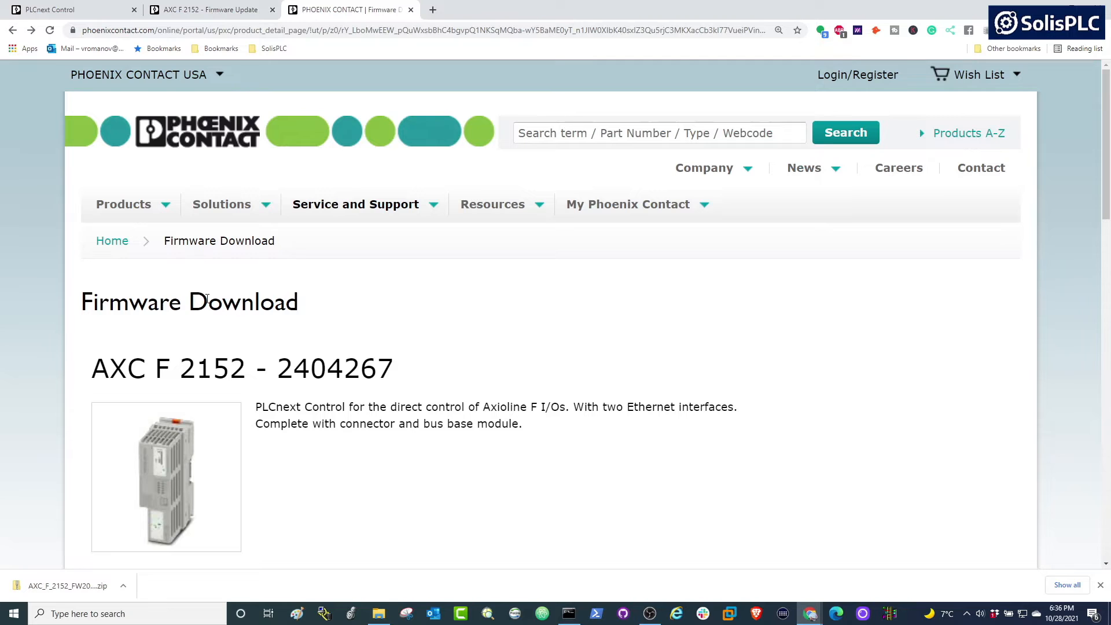
Filter the Phoenix Contact download list to hardware version 02.
scroll("down", 3)
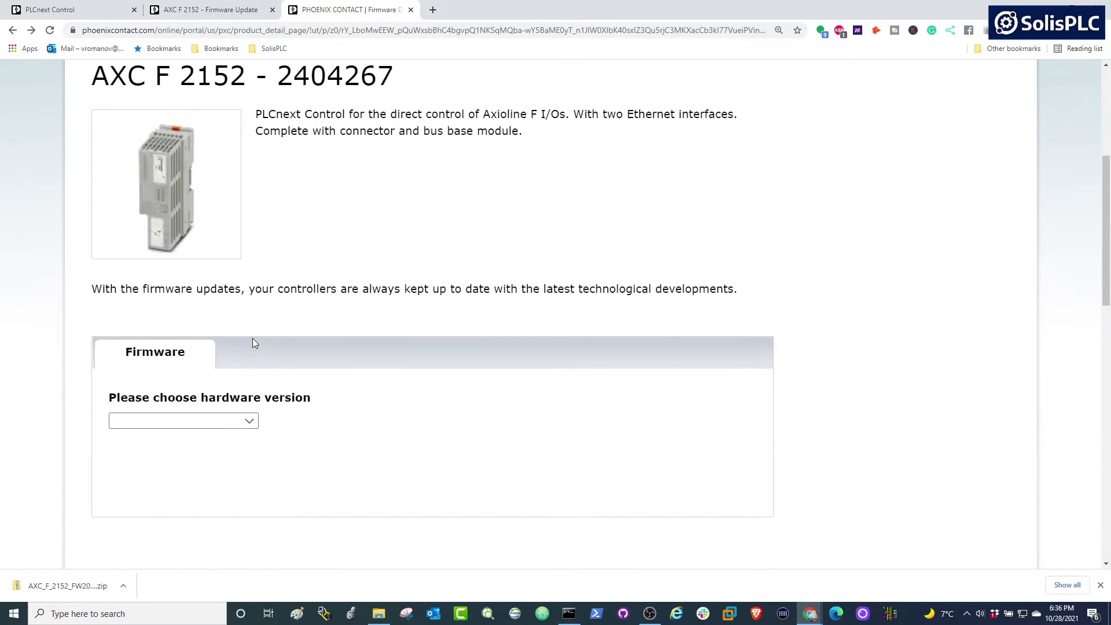
scroll("down", 3)
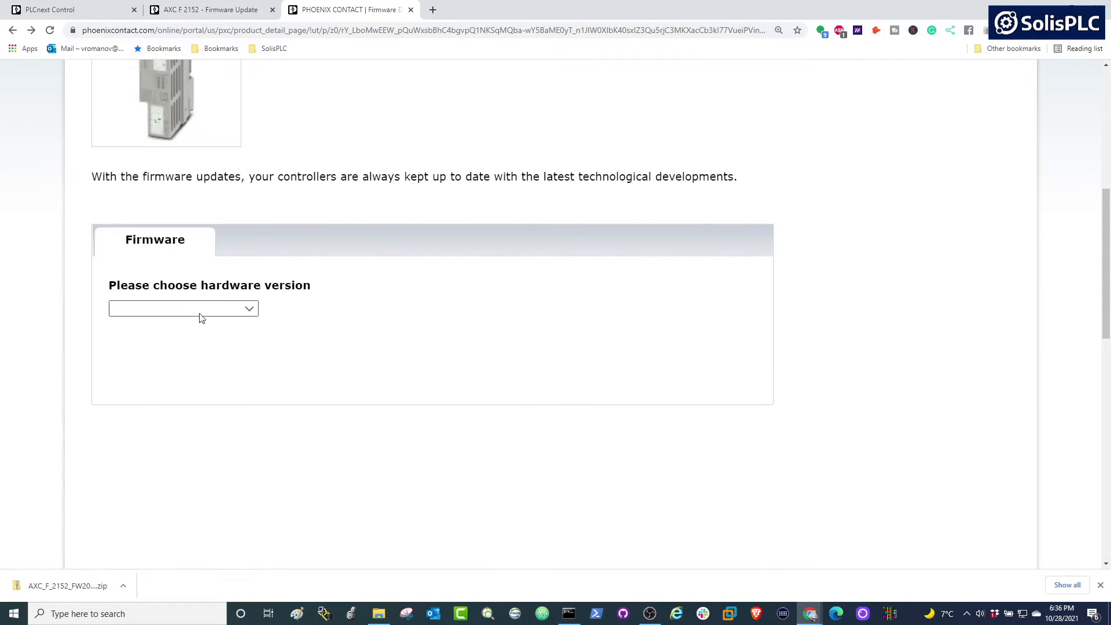
left_click(183, 308)
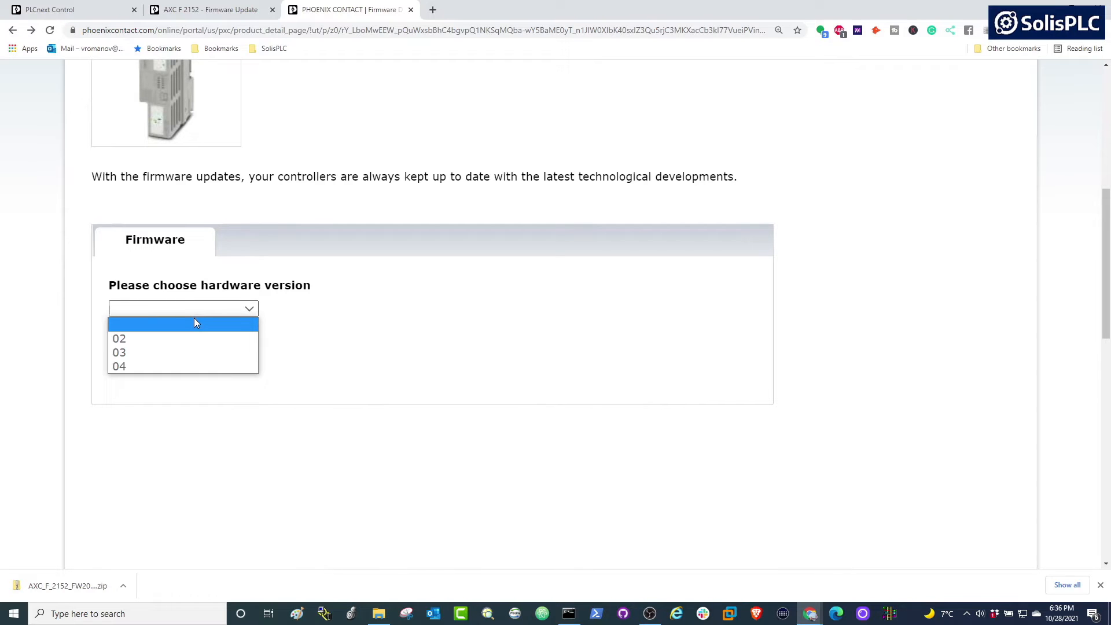
left_click(119, 338)
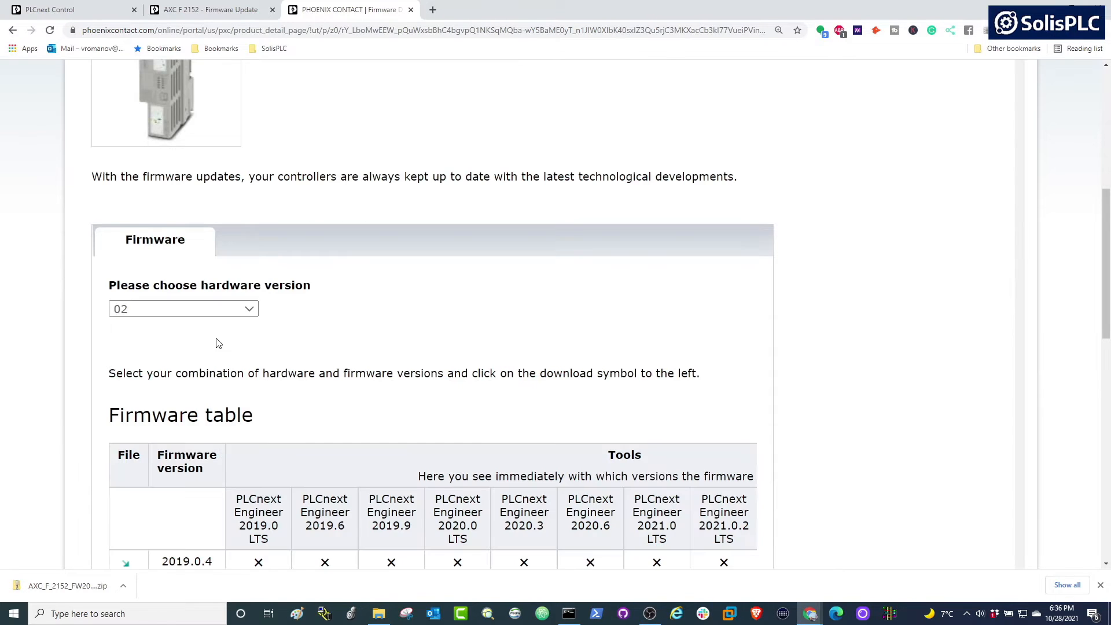
Locate Firmware version 2021.9 and download AXC_F_2152_FW2021_9_Bundle.zip.
scroll("down", 3)
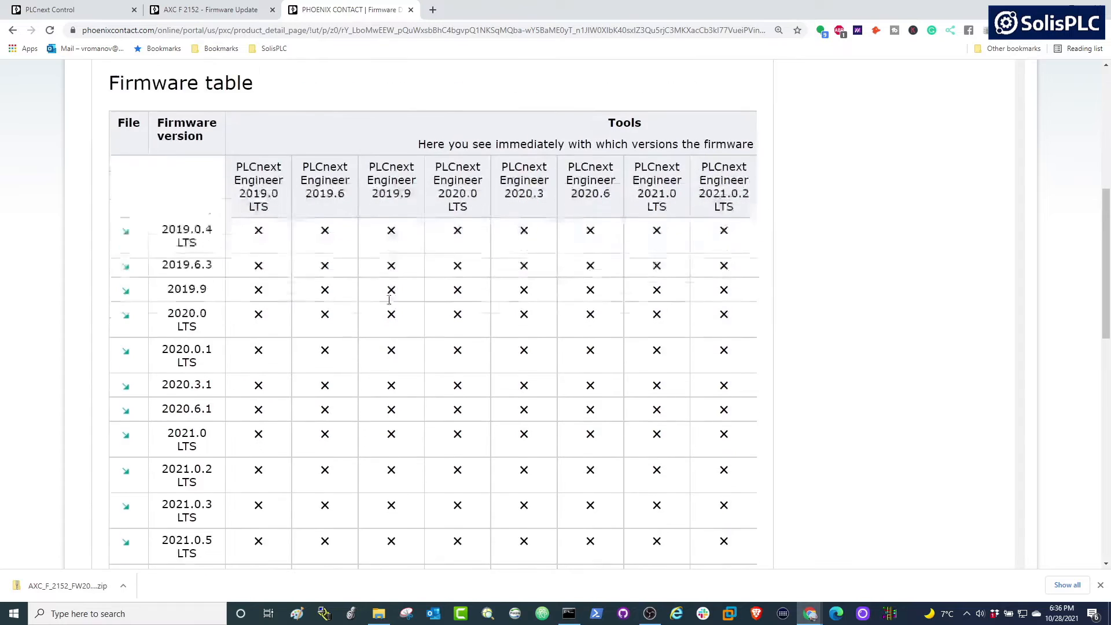
scroll("down", 3)
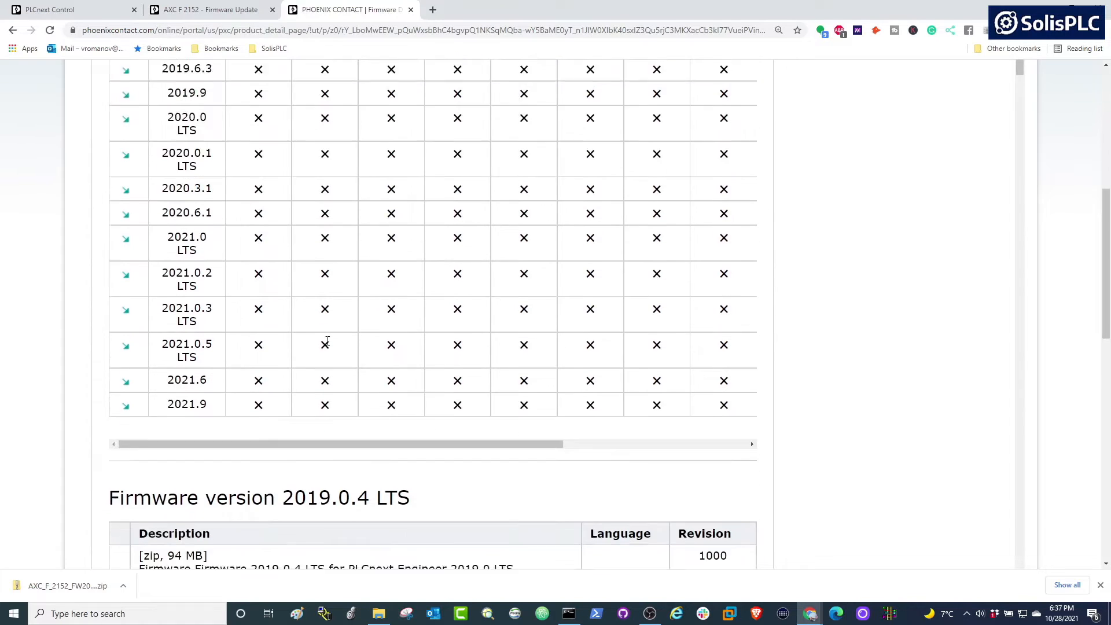
scroll("down", 3)
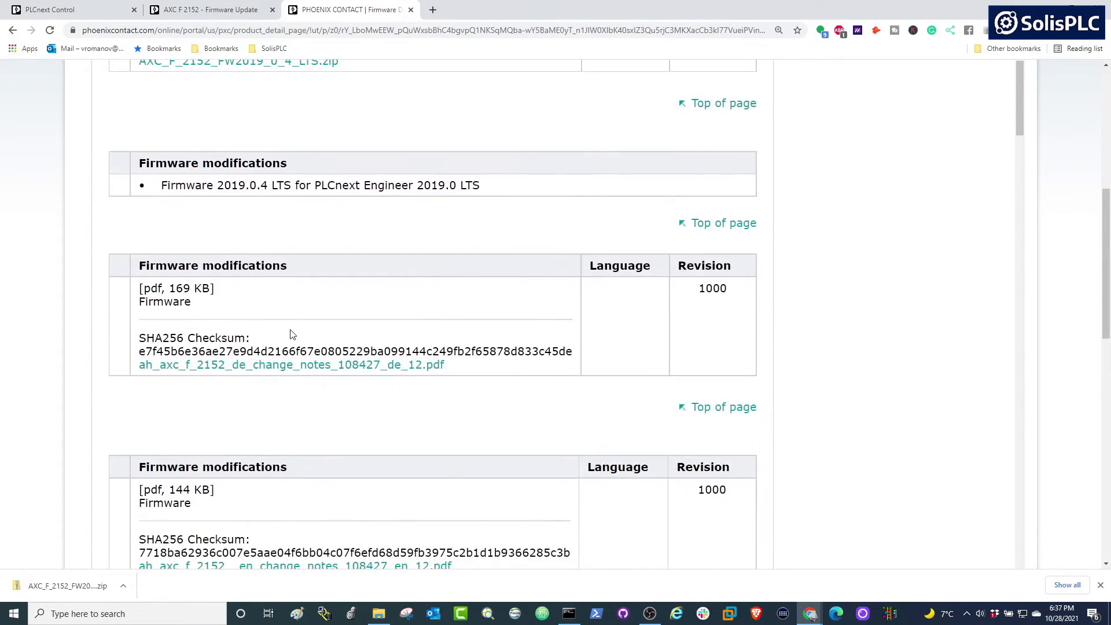
scroll("down", 3)
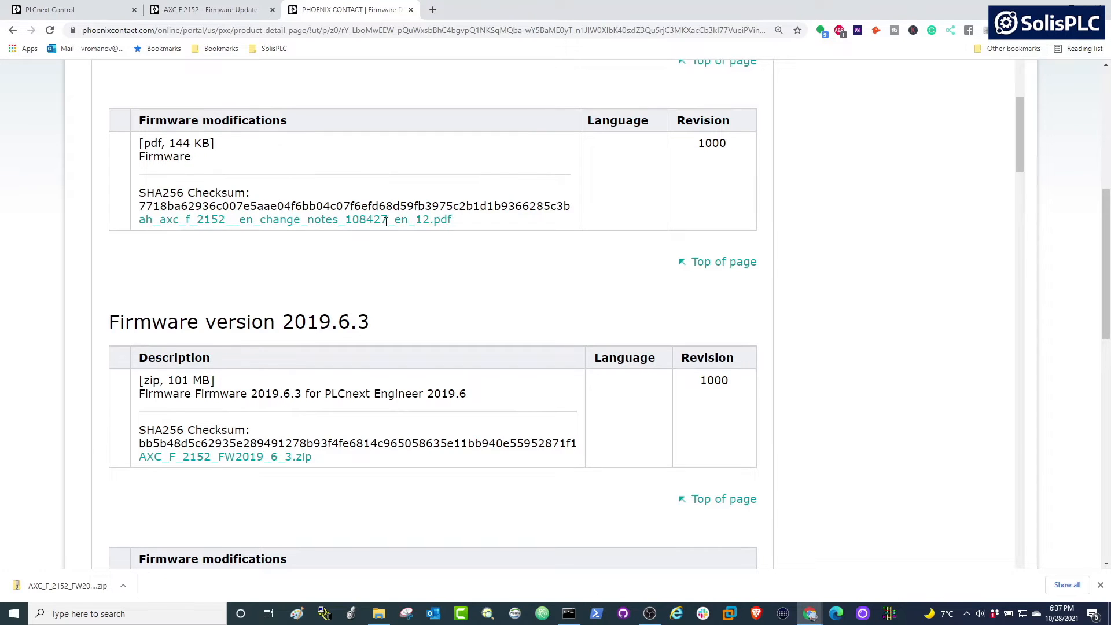
scroll("down", 3)
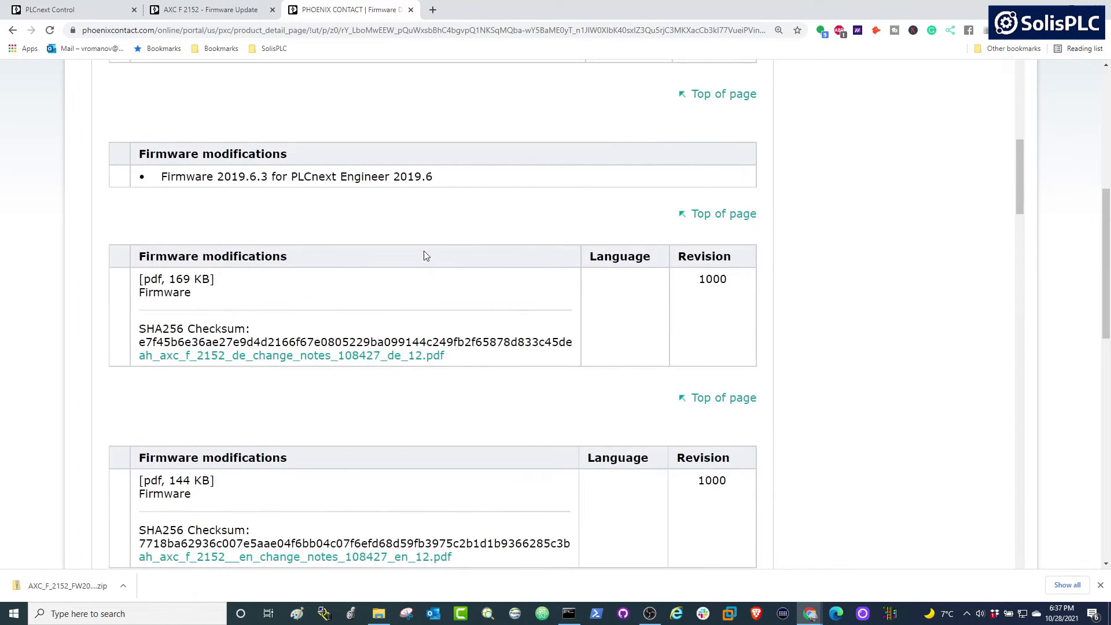
scroll("down", 3)
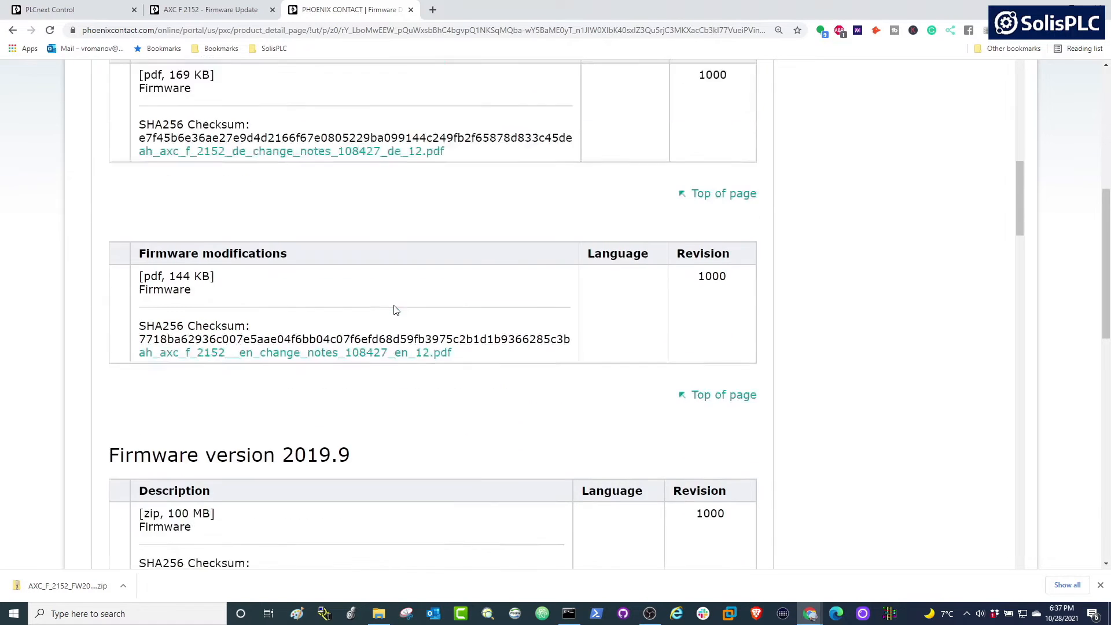
scroll("down", 3)
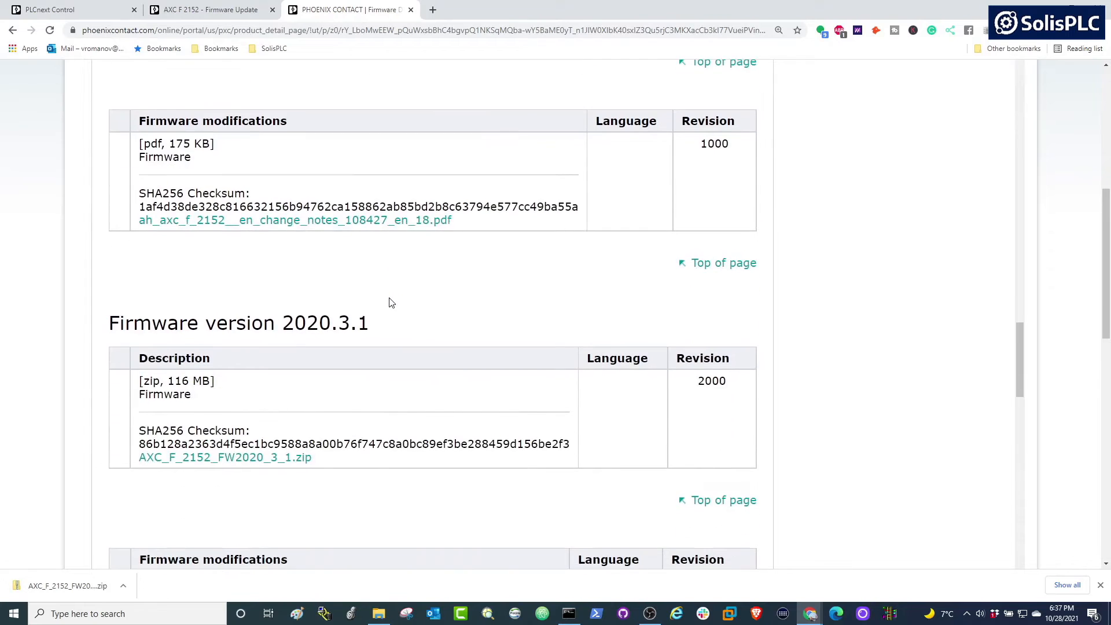
scroll("down", 3)
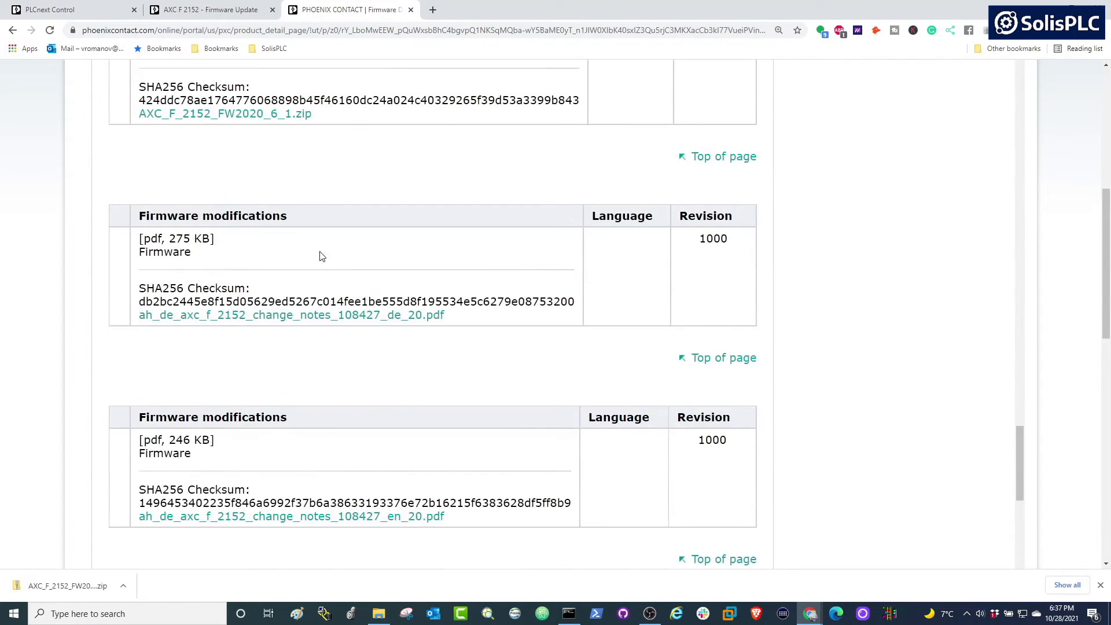
scroll("down", 3)
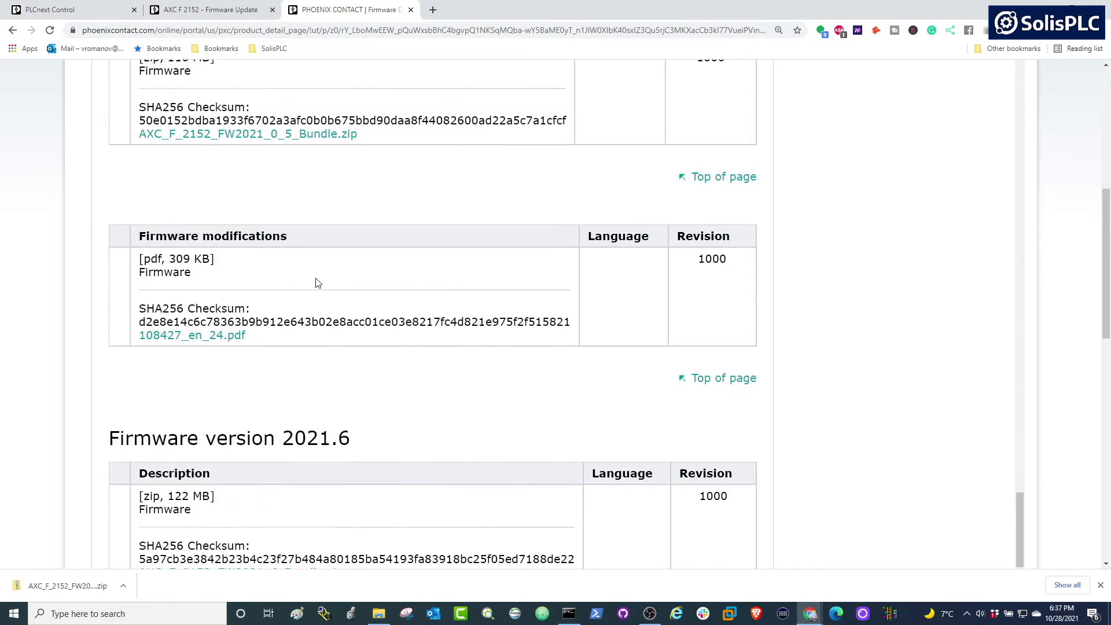
scroll("down", 3)
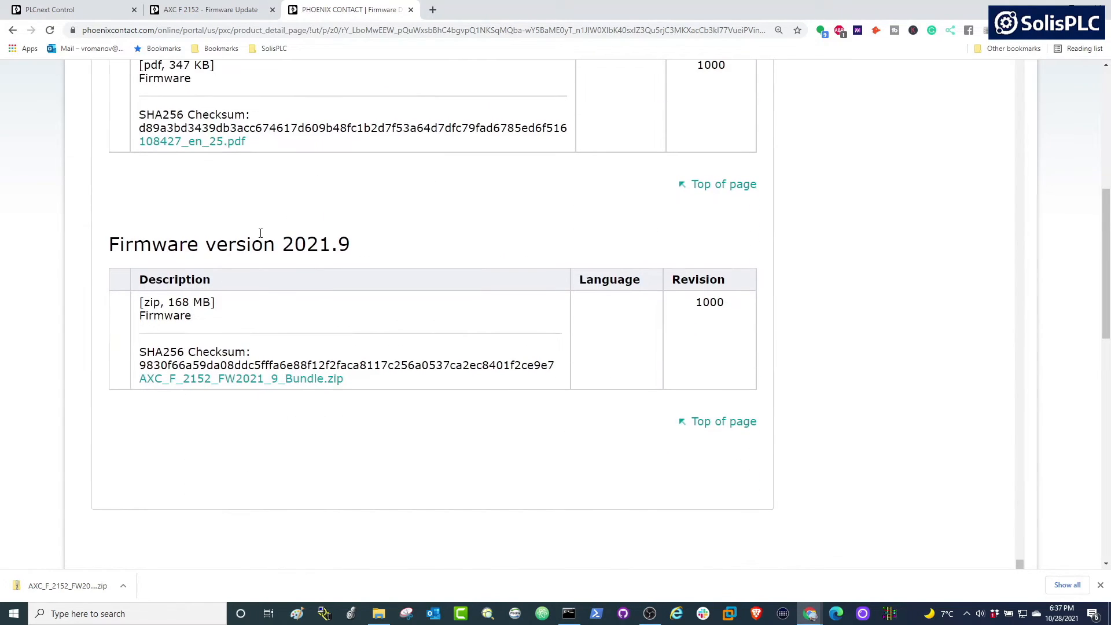
double_click(315, 245)
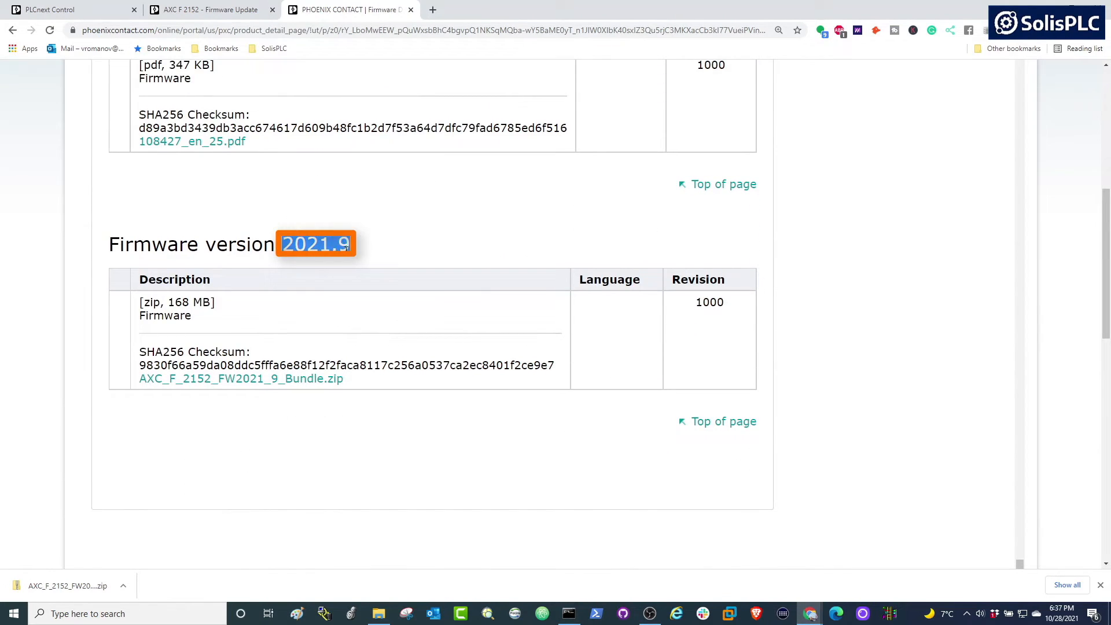
left_click(394, 242)
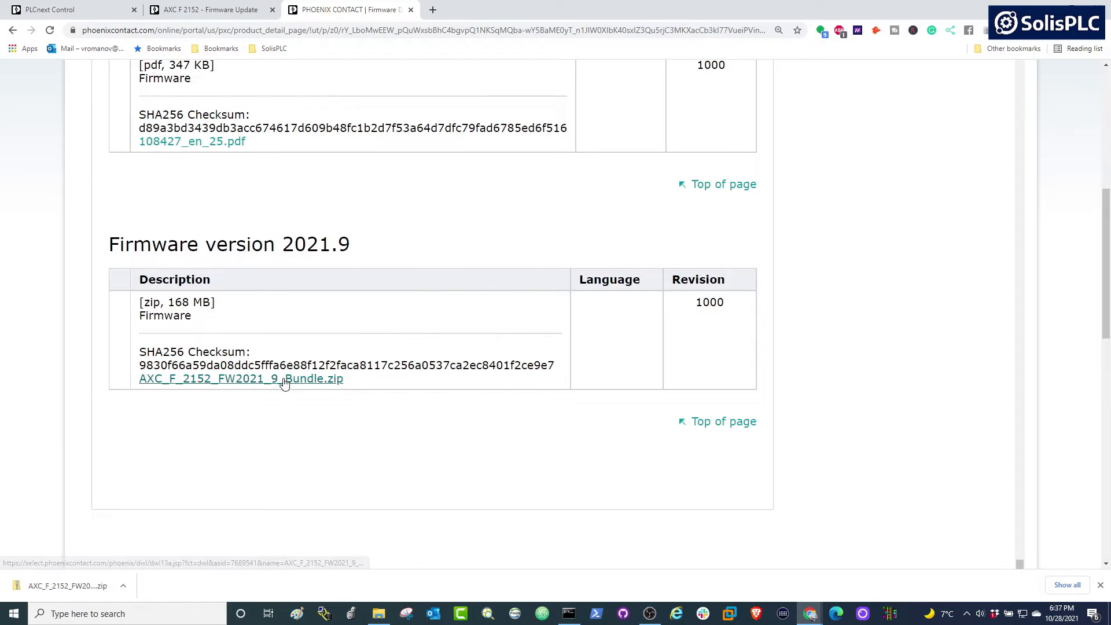
left_click(241, 378)
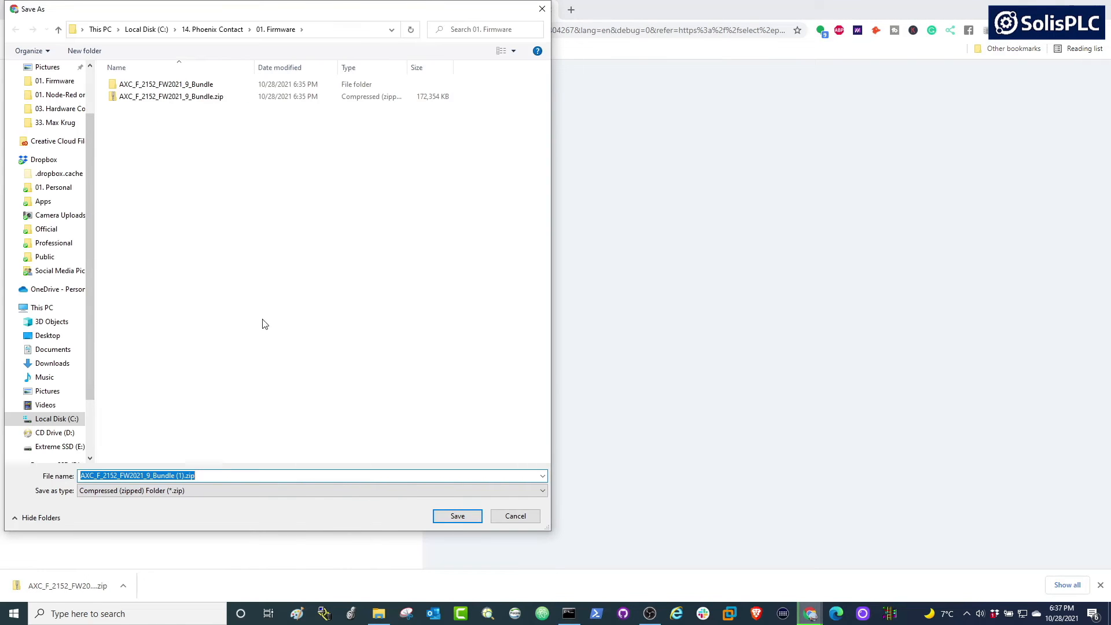
mouse_move(223, 149)
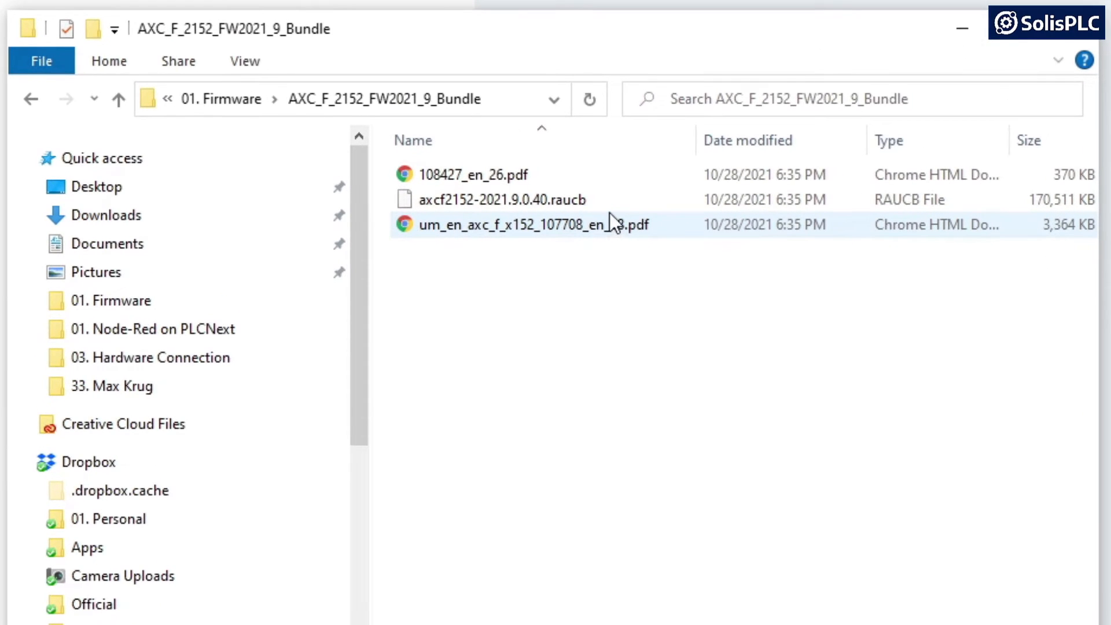
Inspect the unpacked 2021.9 bundle folder containing axcf2152-2021.9.0.40.raucb and its PDFs.
left_click(504, 199)
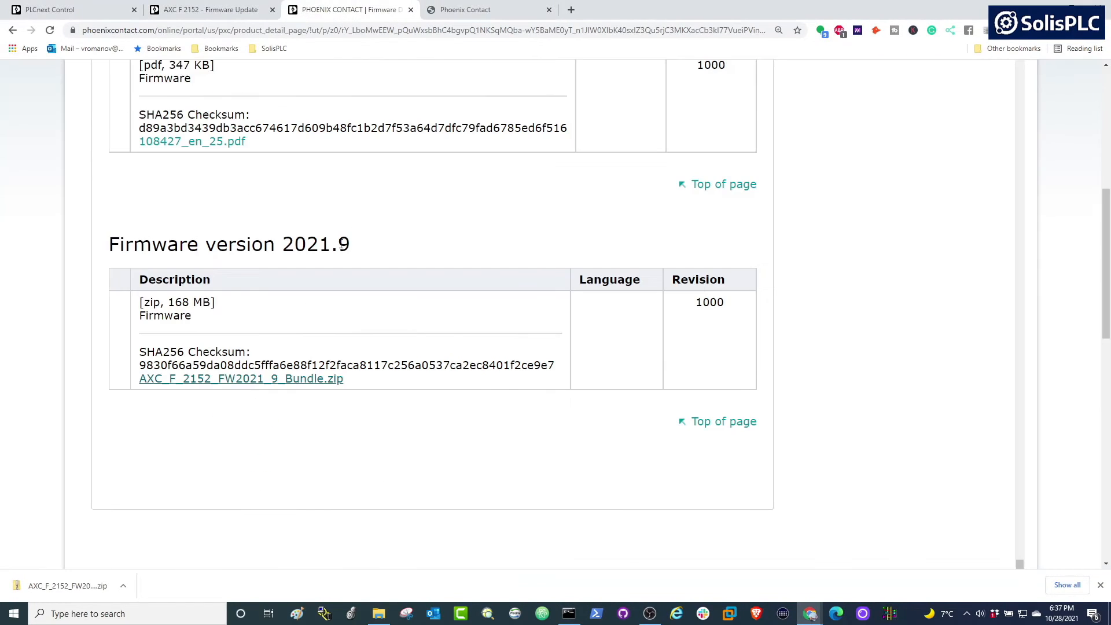
Select axcf2152-2021.9.0.40.raucb from the 2021.9 bundle folder and start the firmware update.
left_click(206, 9)
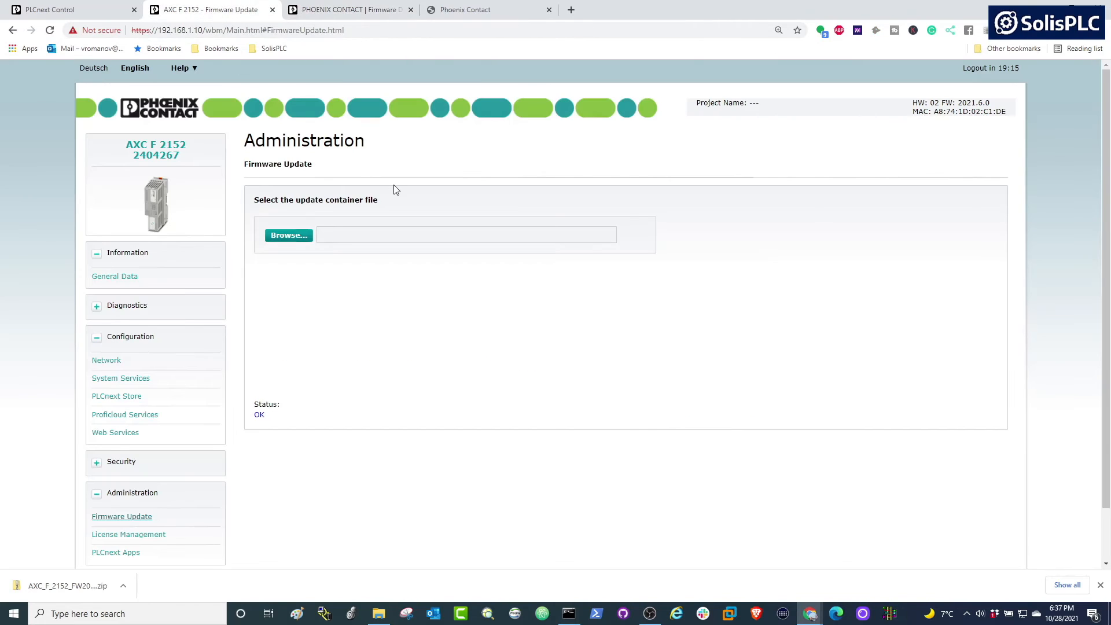
left_click(288, 235)
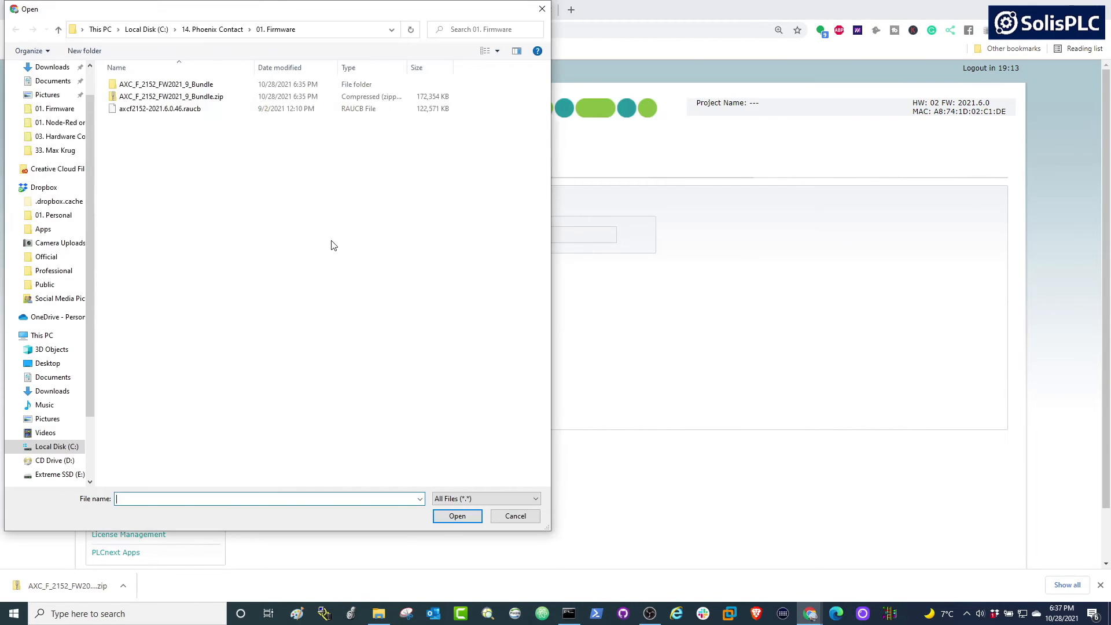
left_click(170, 96)
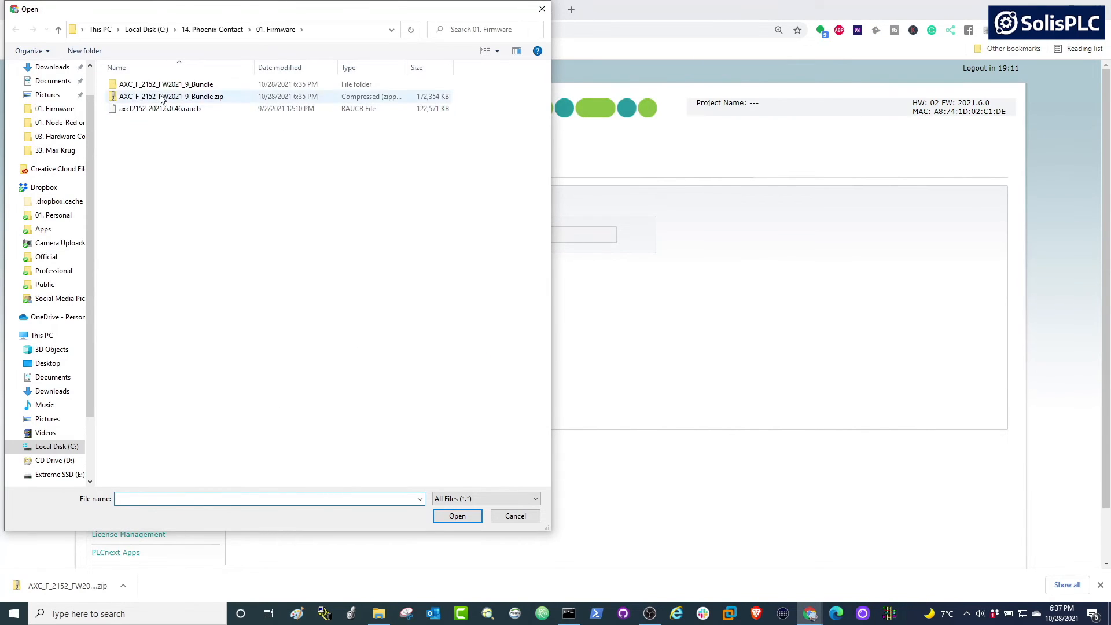
double_click(165, 84)
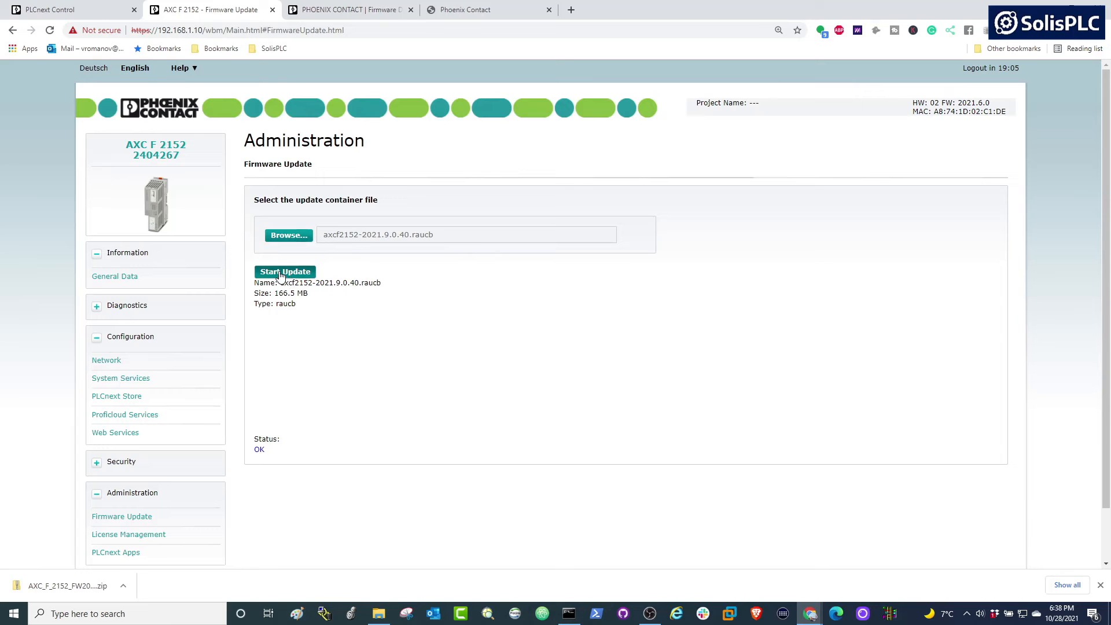
left_click(285, 271)
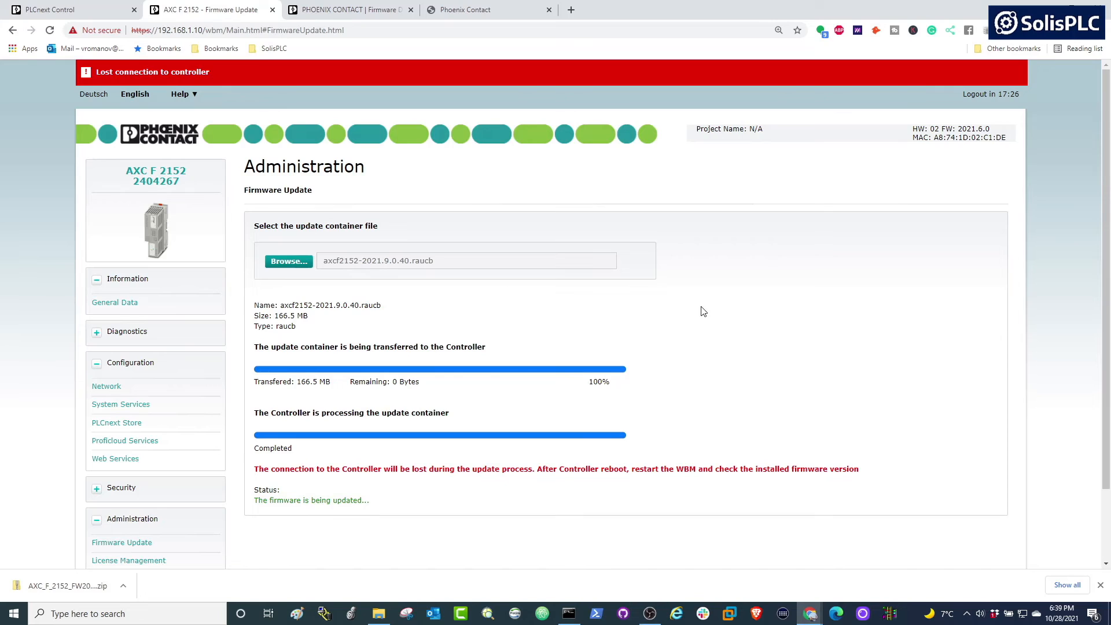
mouse_move(769, 252)
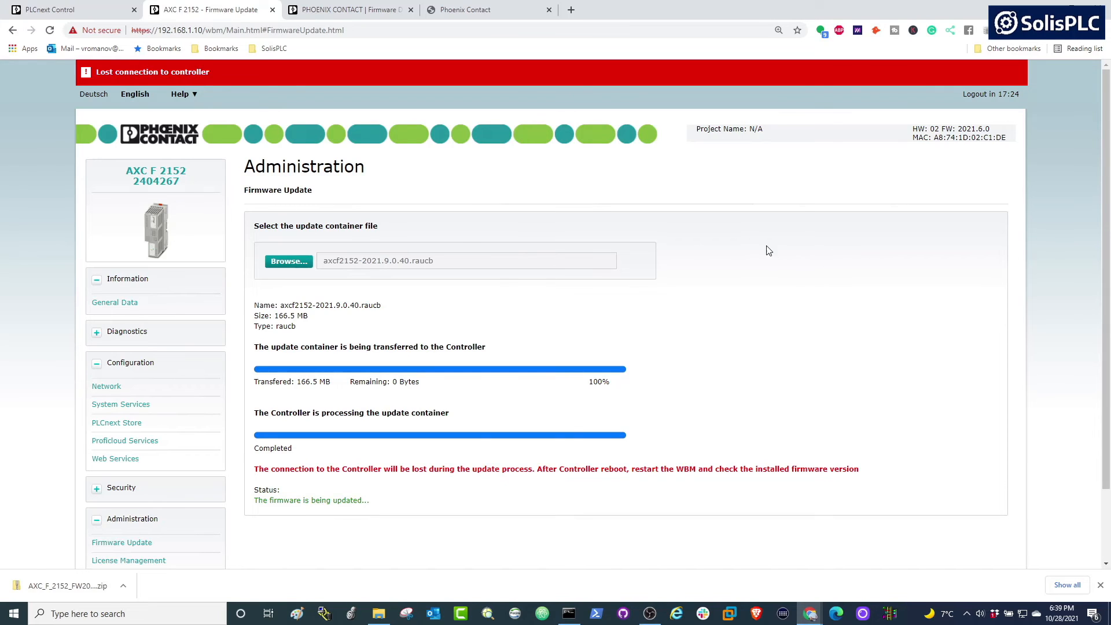
mouse_move(753, 248)
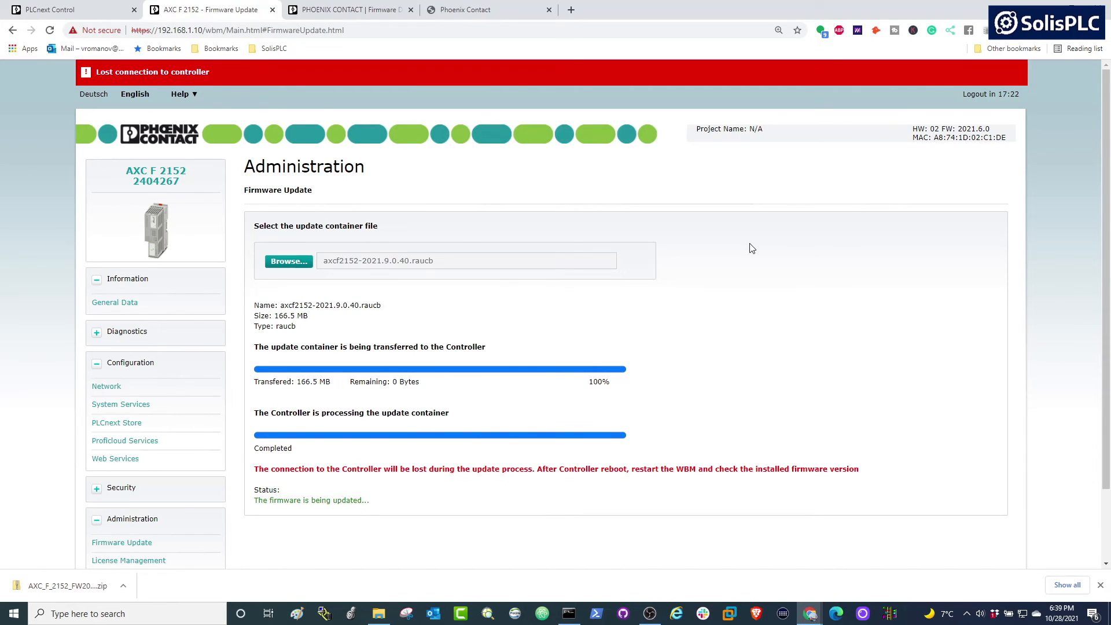
mouse_move(683, 191)
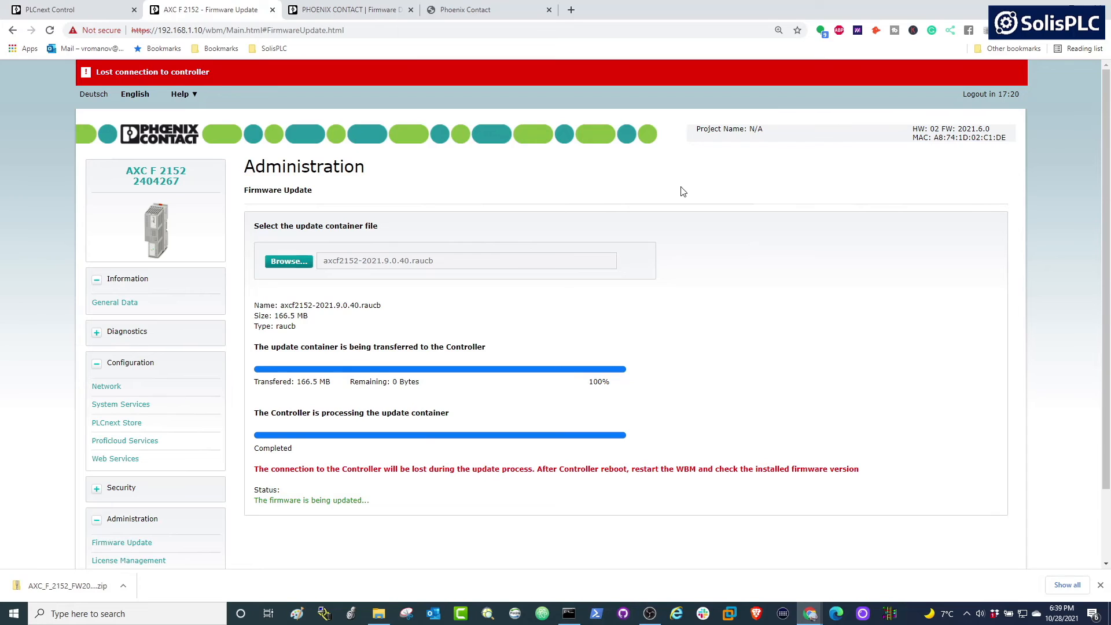
mouse_move(483, 150)
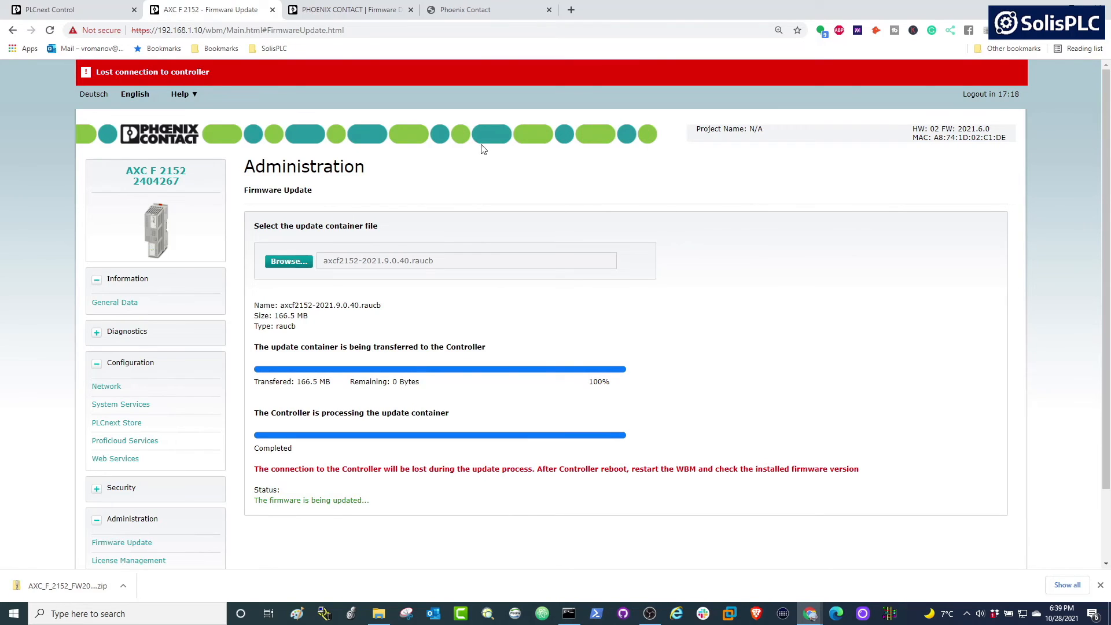
mouse_move(436, 302)
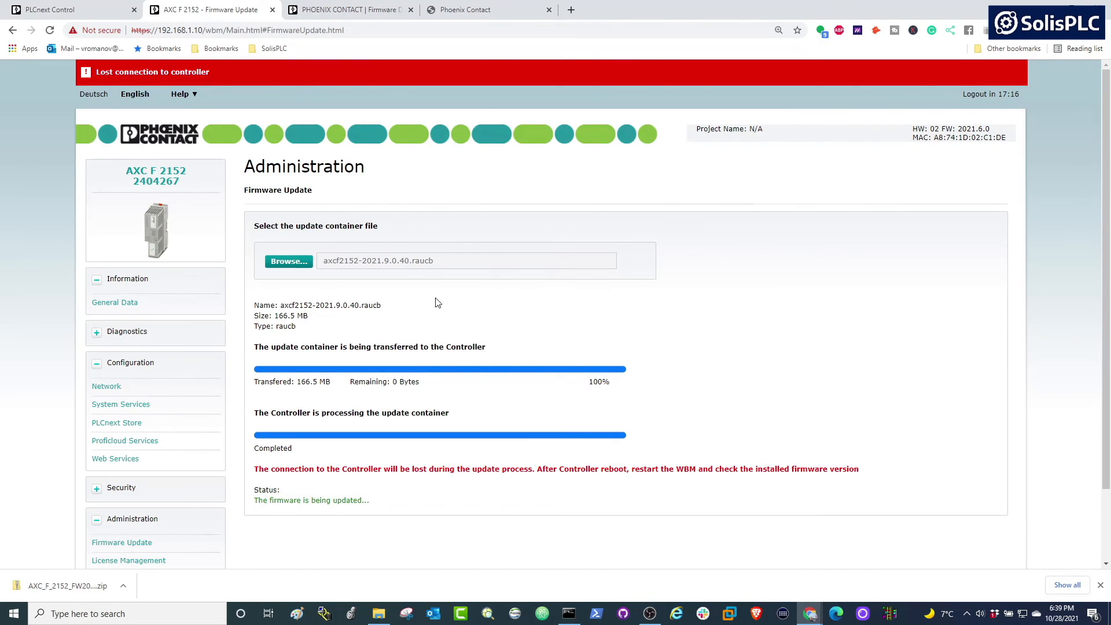
mouse_move(303, 466)
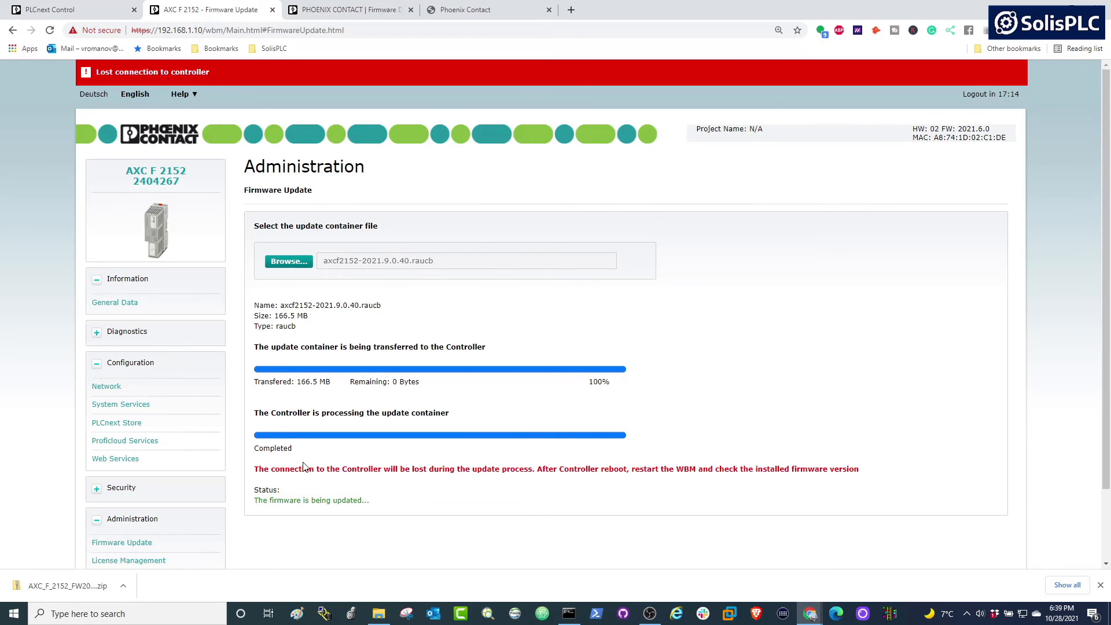
Watch the update status while the container transfers and the controller connection drops.
left_click_drag(255, 469, 384, 469)
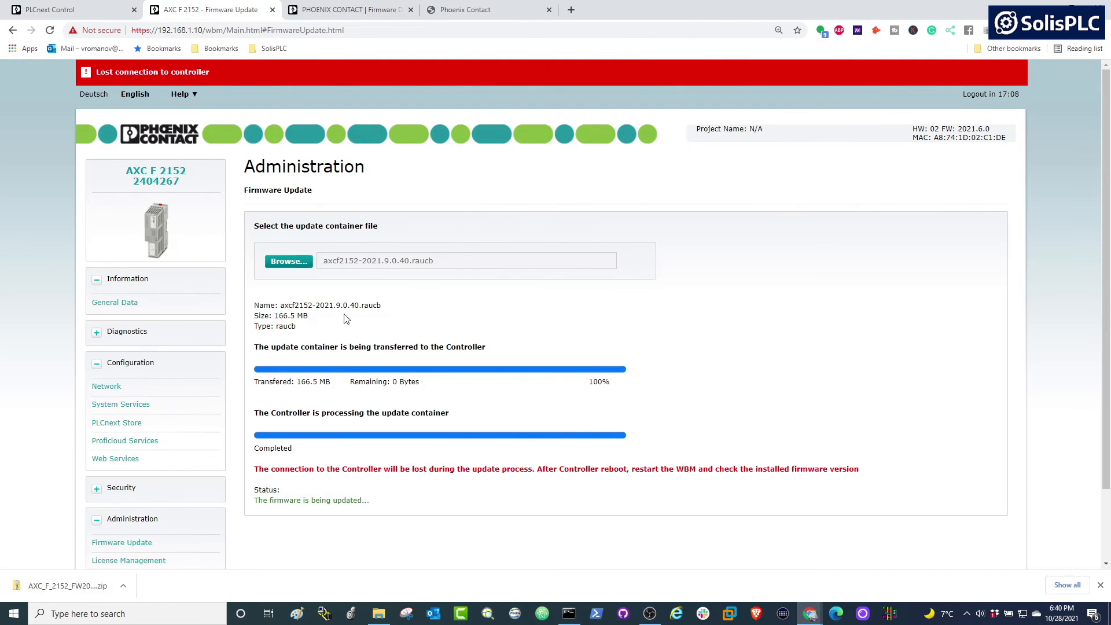
mouse_move(274, 337)
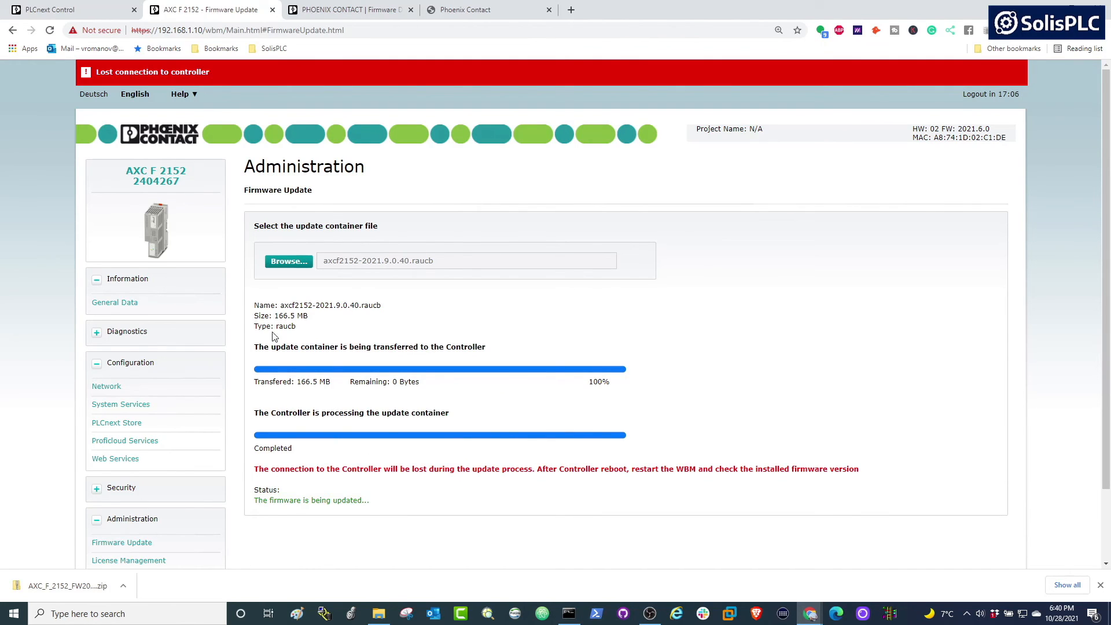